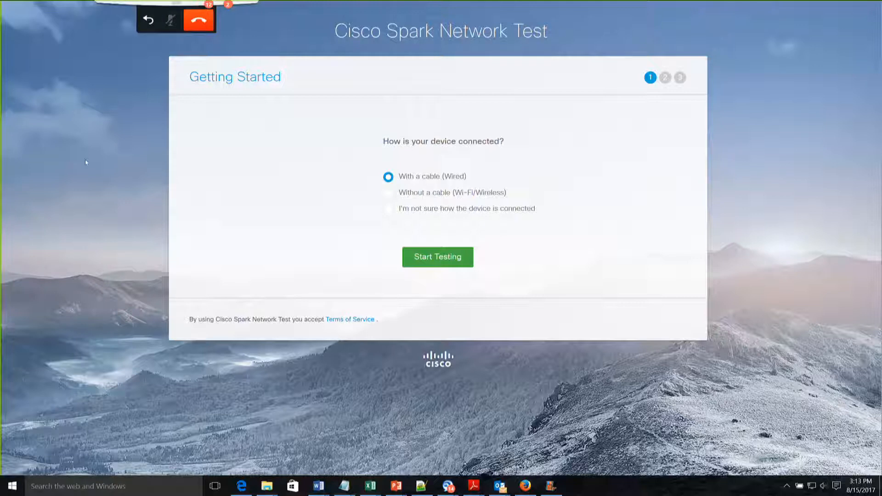
mouse_move(437, 242)
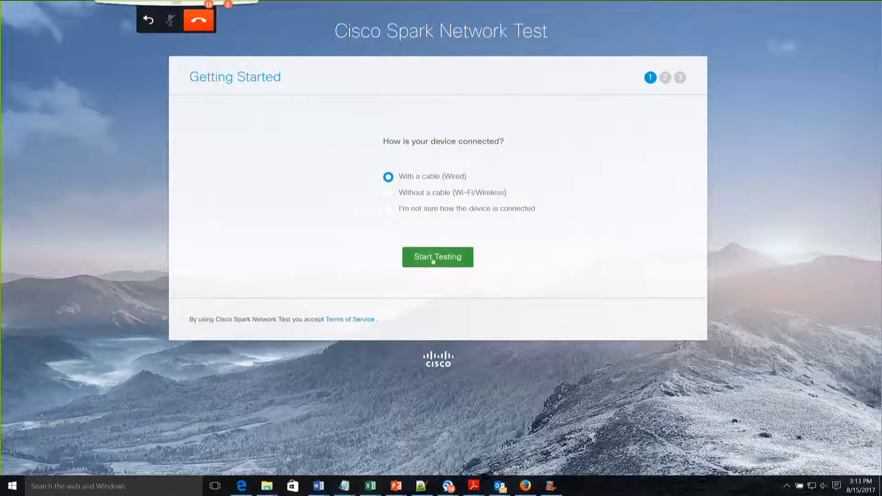
Run the wired-device network test to completion and bring up its detailed report.
click(437, 256)
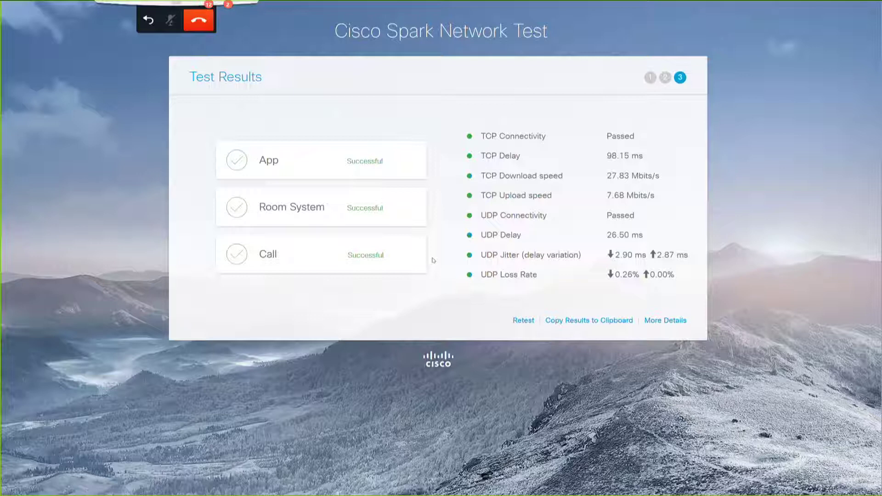
mouse_move(655, 312)
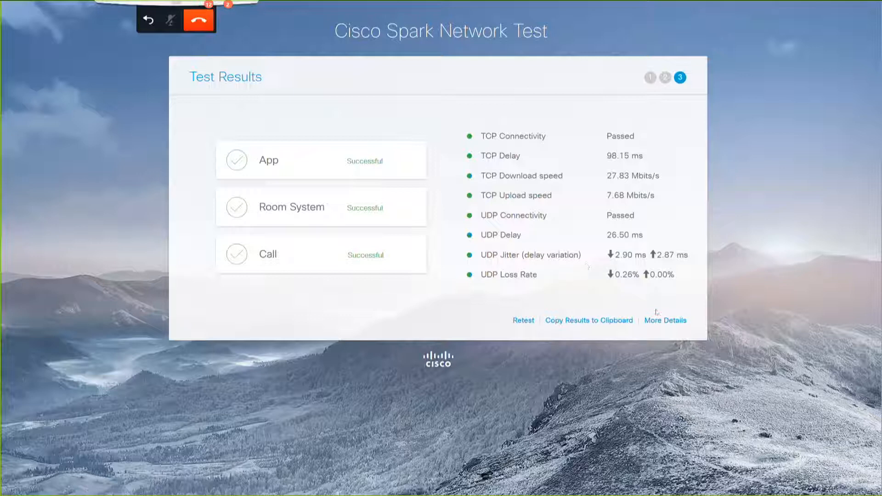
click(665, 320)
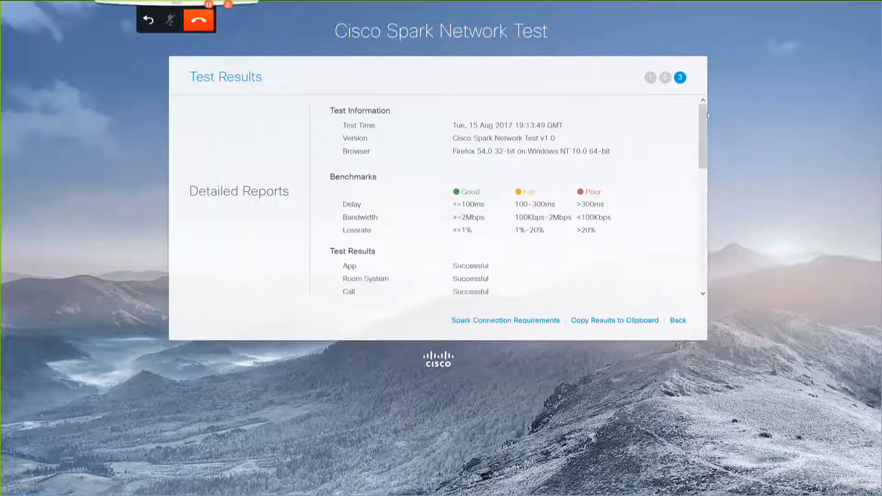
Review the report down through the UDP results and follow the Spark Connection Requirements link.
scroll(down, 3)
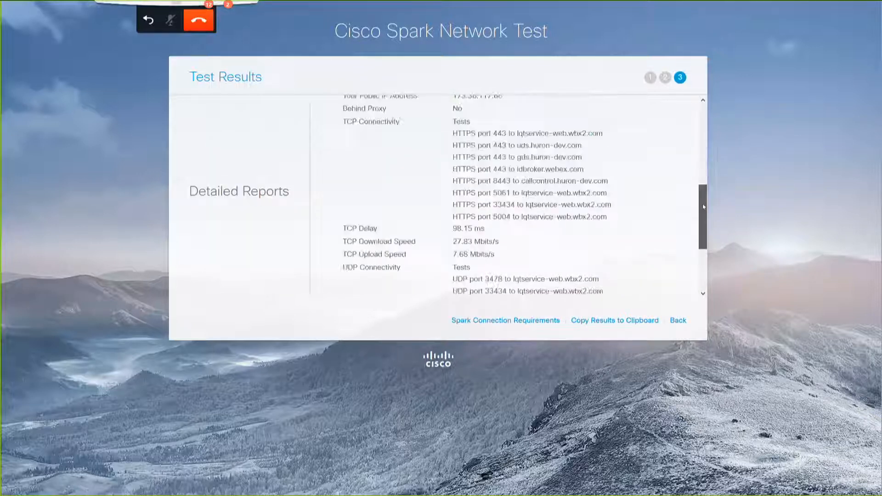
scroll(down, 3)
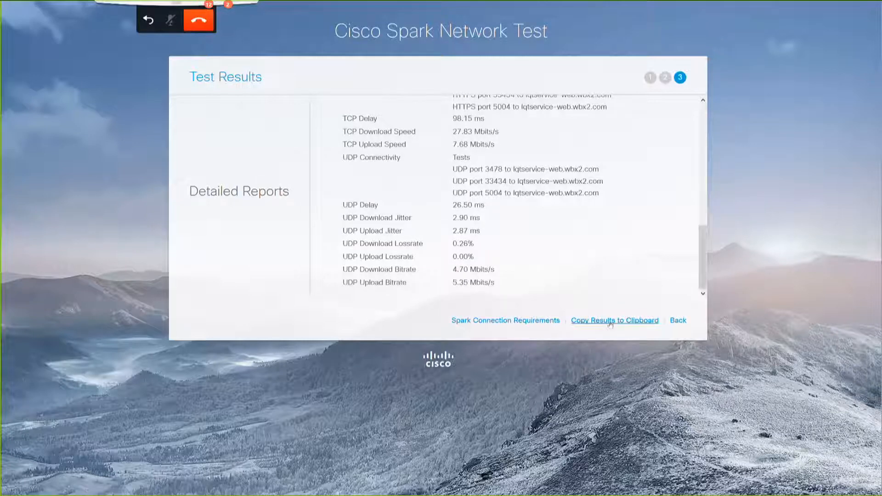
mouse_move(697, 260)
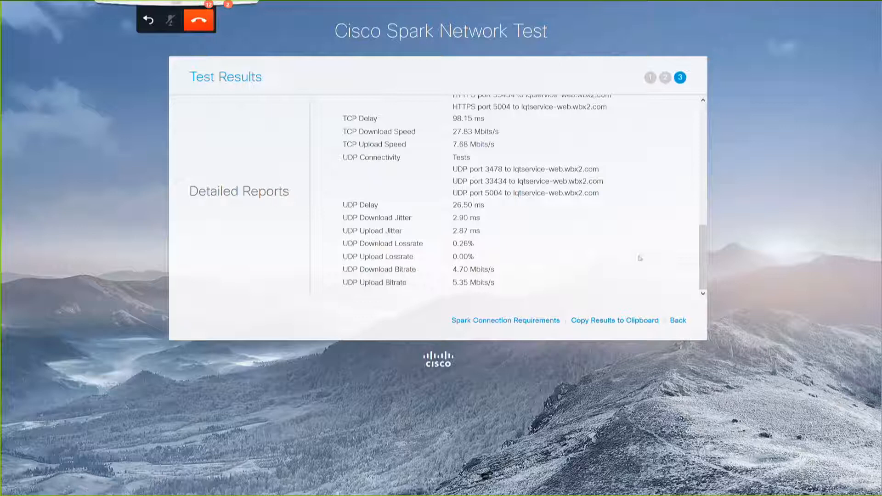
mouse_move(588, 230)
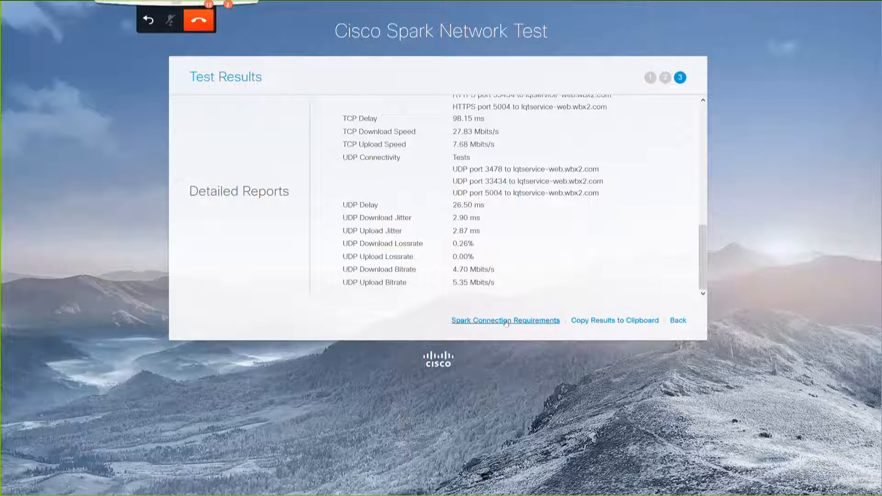
mouse_move(505, 319)
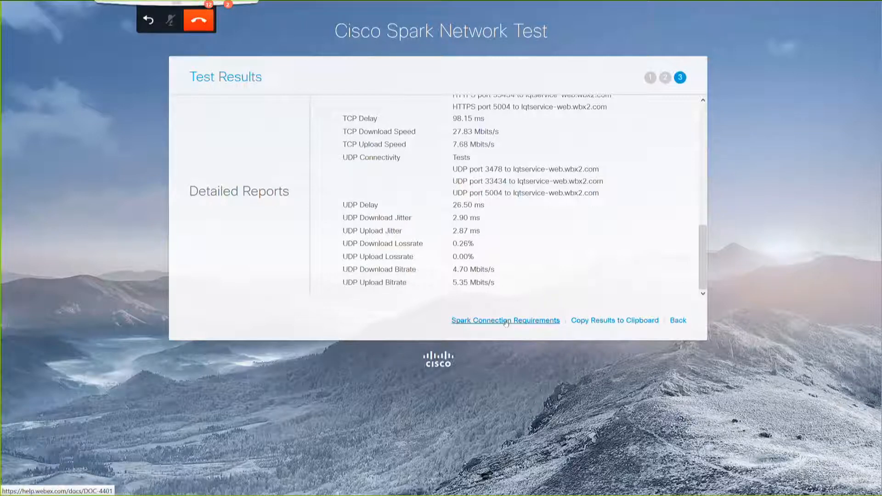
click(504, 320)
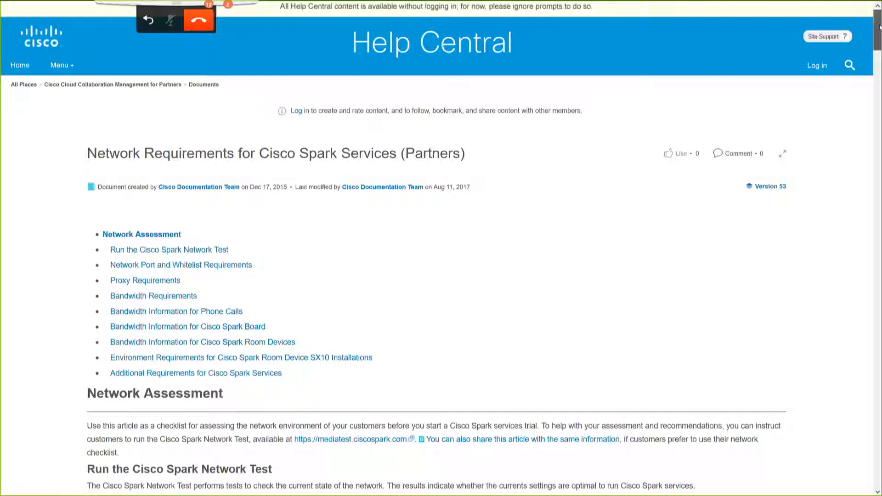
Scroll the network requirements article down to the client types, protocols and ports table.
scroll(down, 3)
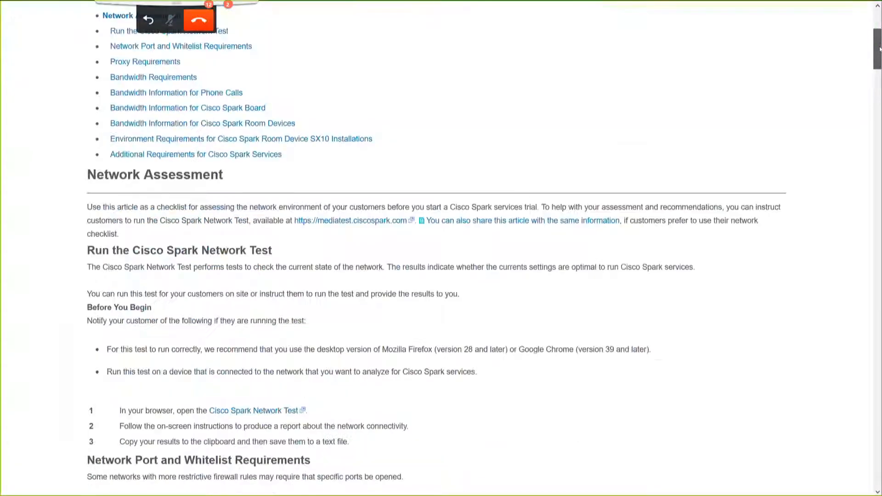
scroll(down, 3)
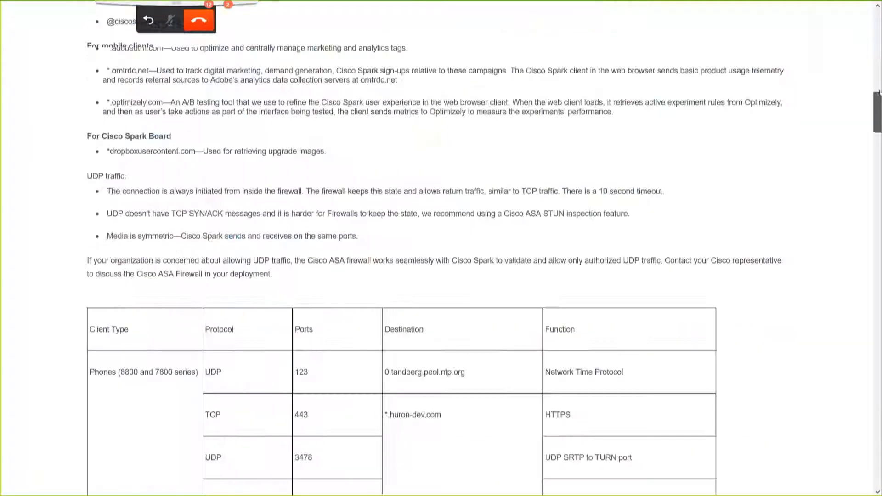
scroll(down, 3)
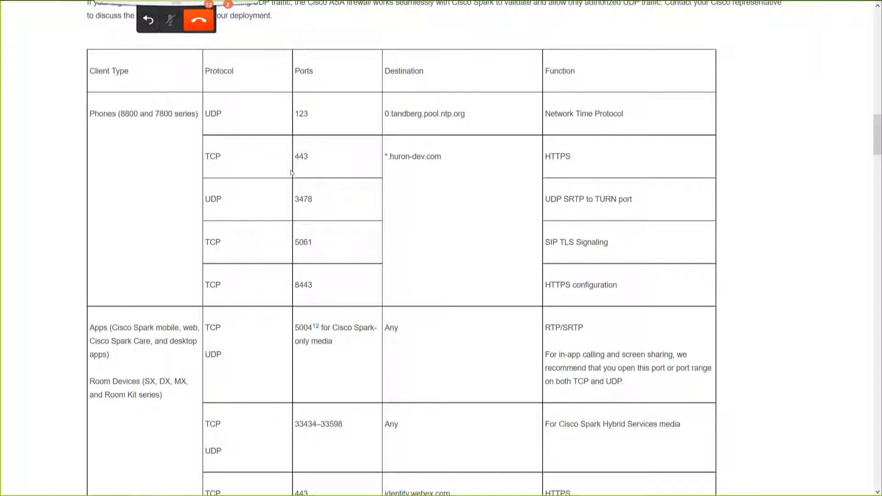
mouse_move(288, 157)
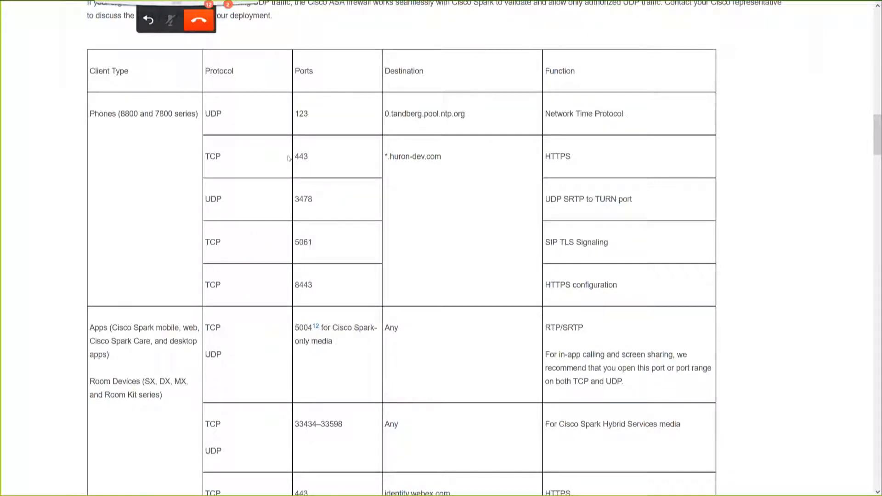
mouse_move(256, 198)
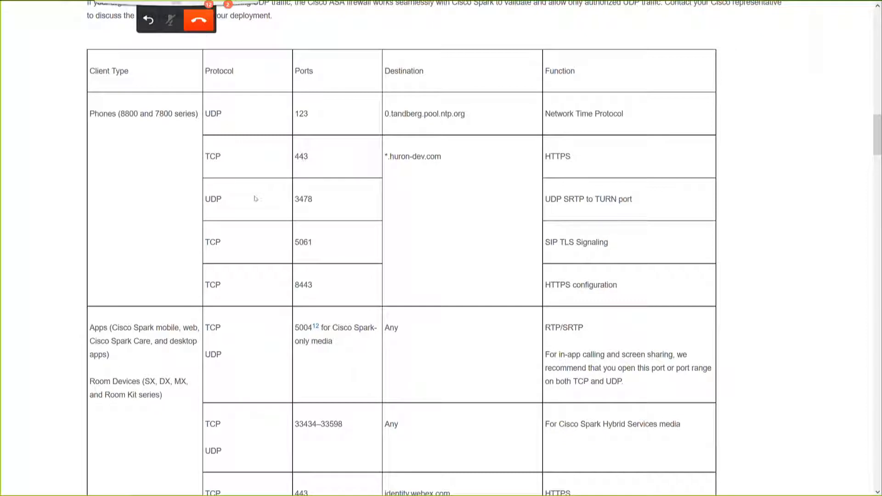